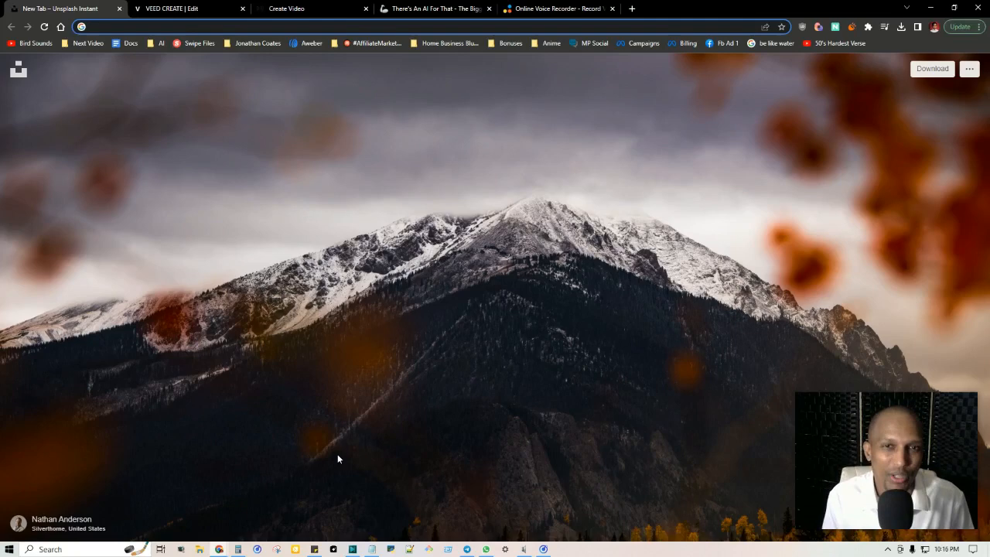
Switch to the There's An AI For That tab to browse its AI tools directory
click(433, 8)
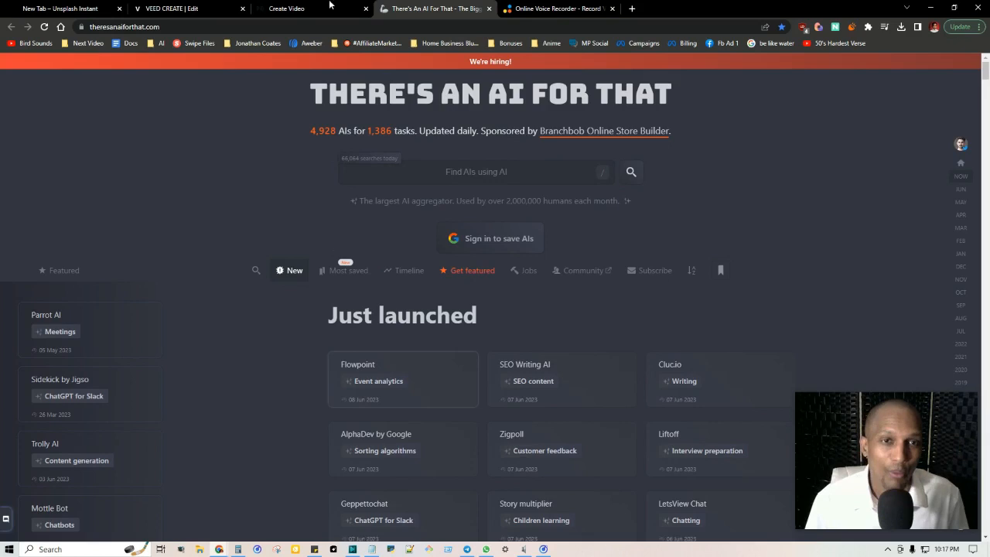
View D-ID's Create Video upload-voice option, then go to the 123apps voice recorder
click(298, 9)
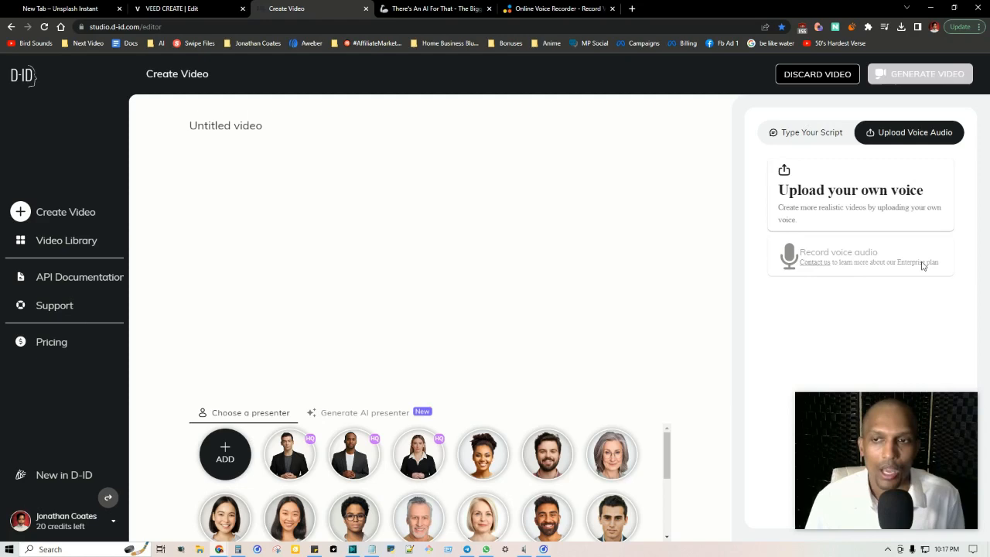
click(557, 9)
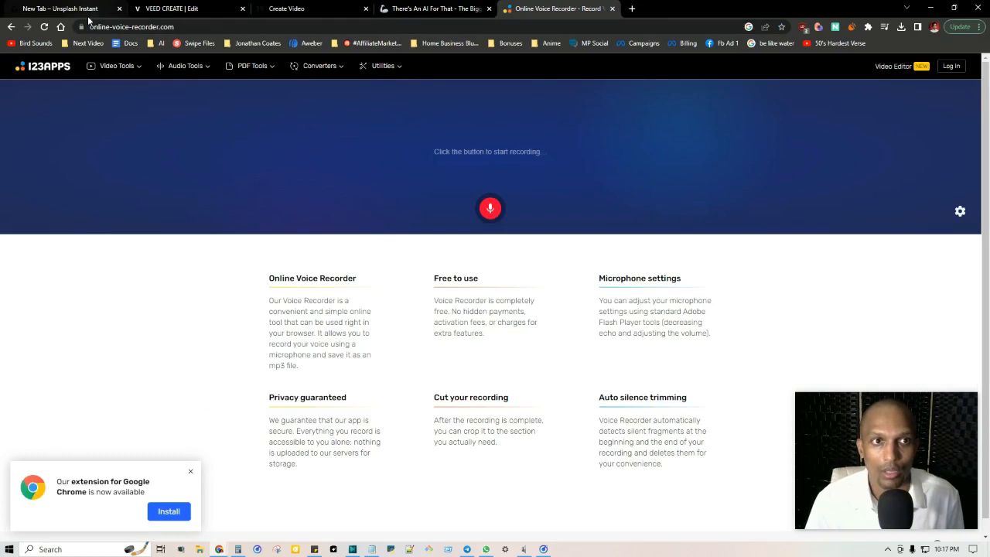
Switch back to D-ID Studio's Create Video editor showing the upload-voice option
click(313, 8)
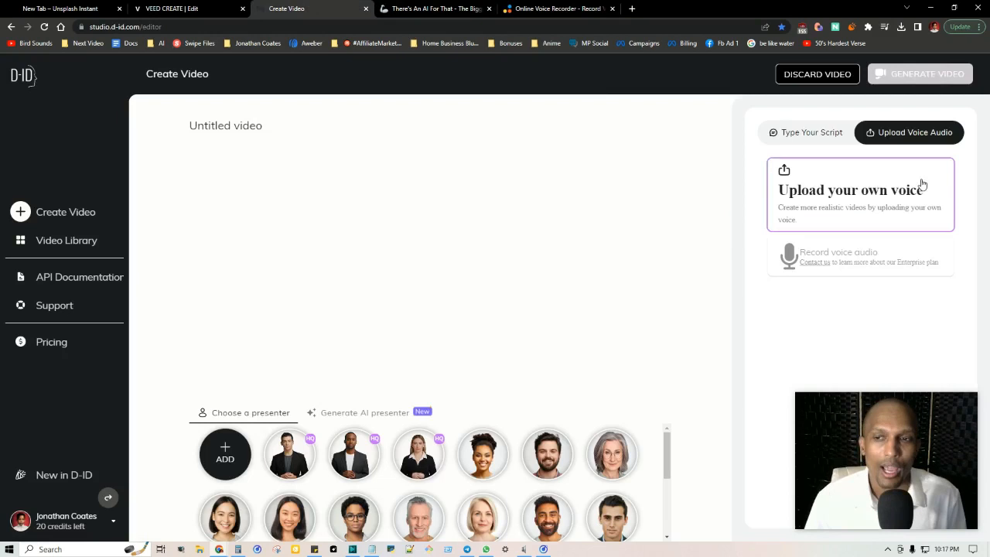
mouse_move(508, 107)
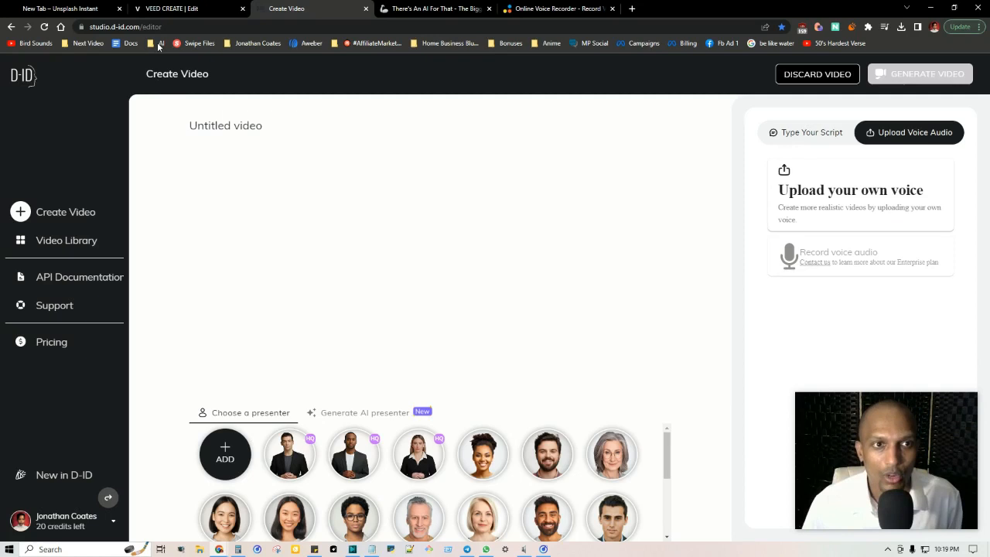
Open the PlayHT AI Voice Generator bookmark from the AI bookmarks folder
click(155, 42)
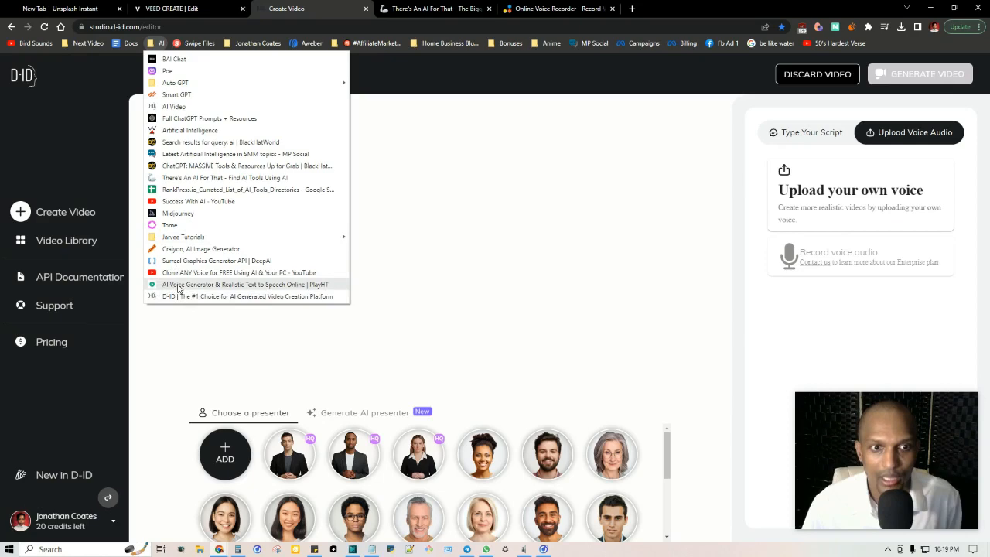
click(245, 284)
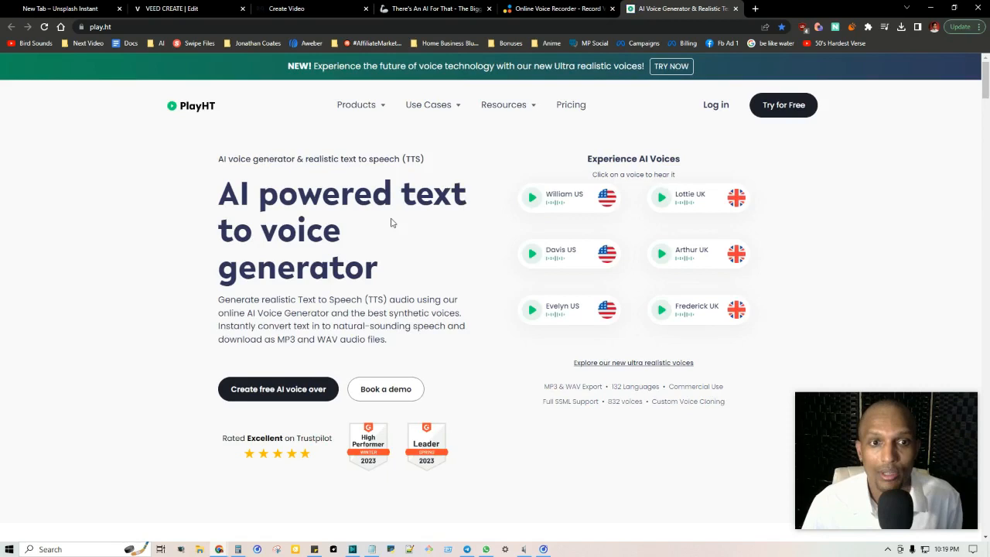
mouse_move(278, 389)
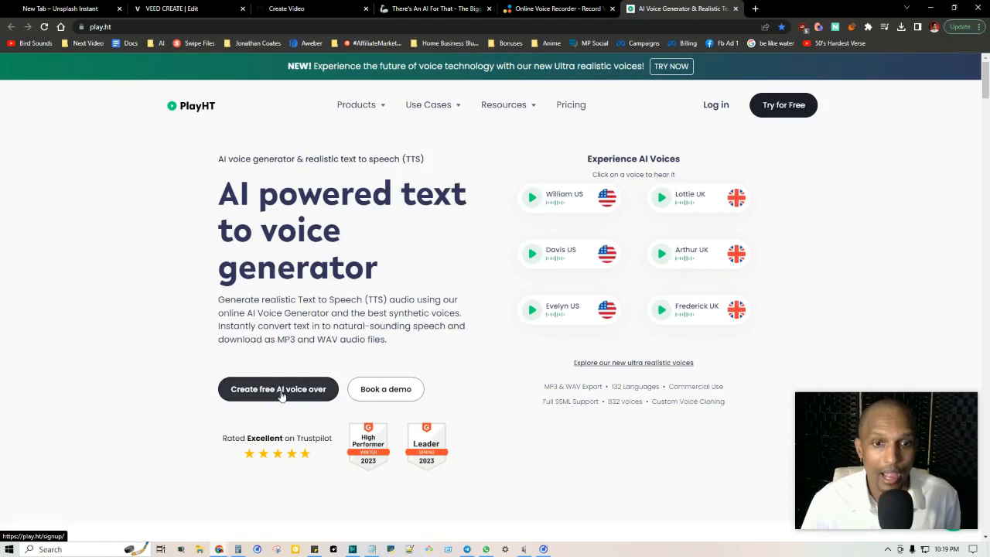
Open PlayHT's pricing page and review the Free through Enterprise plans
click(571, 104)
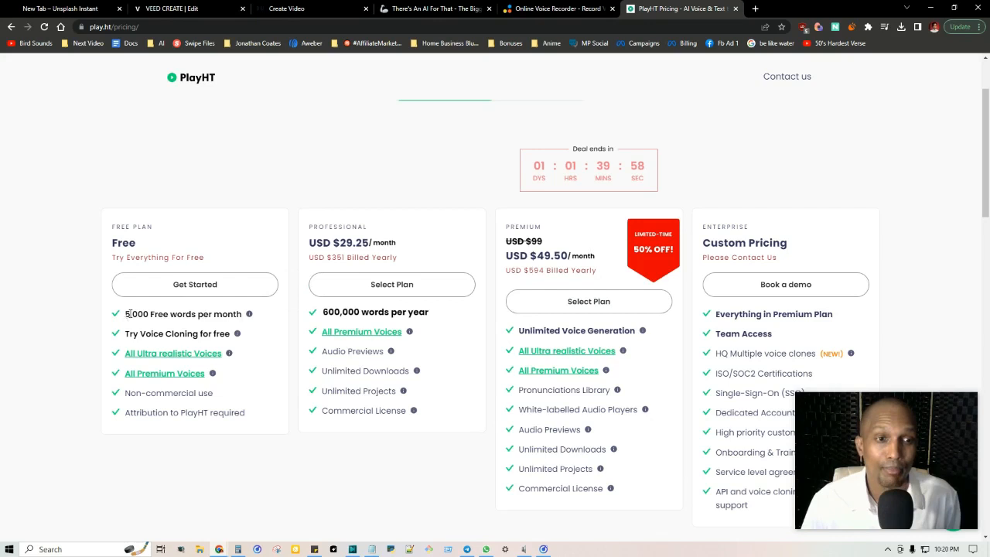
drag(323, 312, 402, 312)
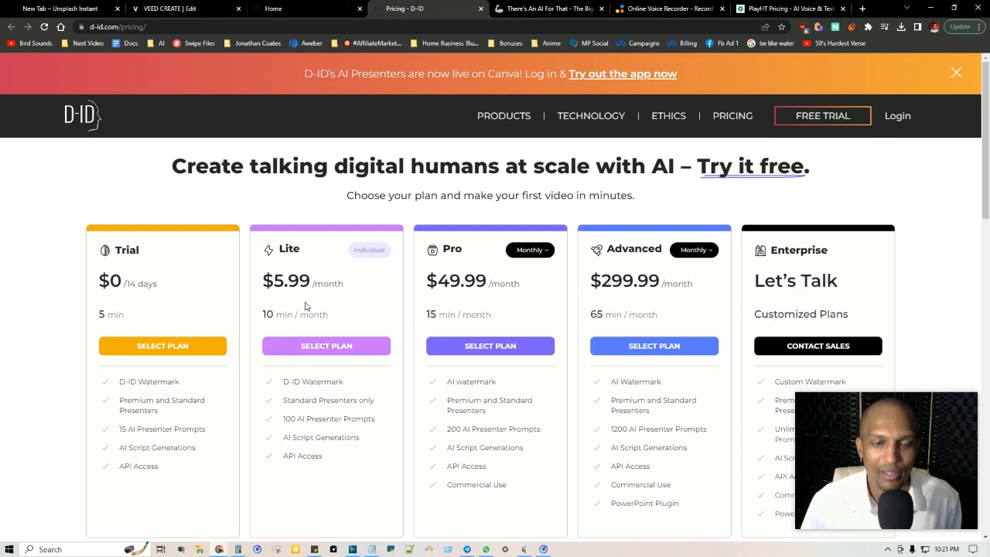
double_click(277, 314)
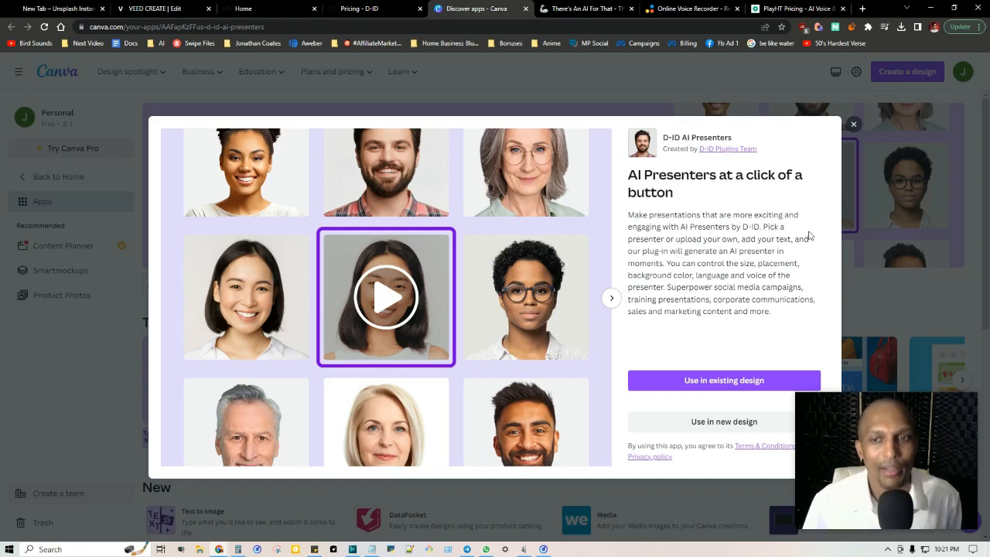
mouse_move(849, 152)
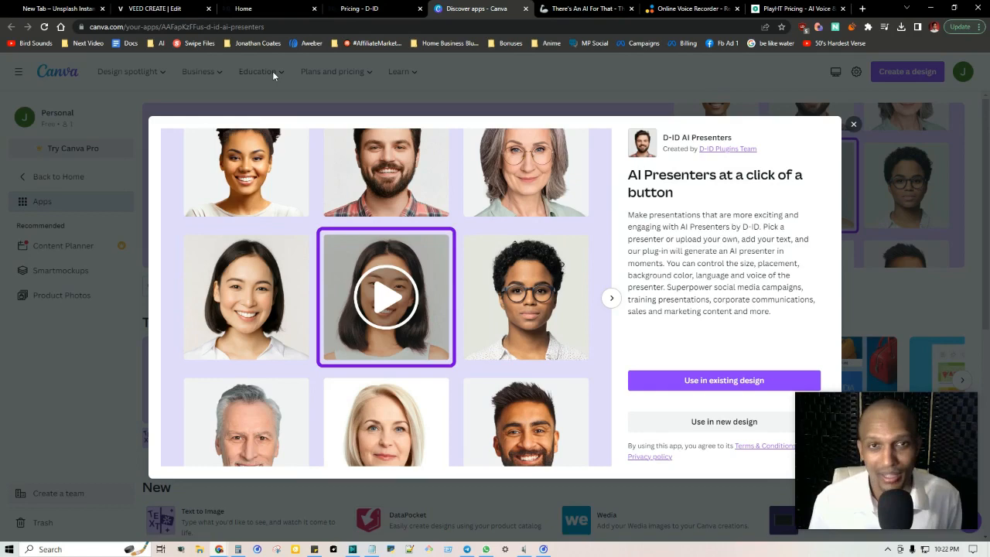
mouse_move(520, 271)
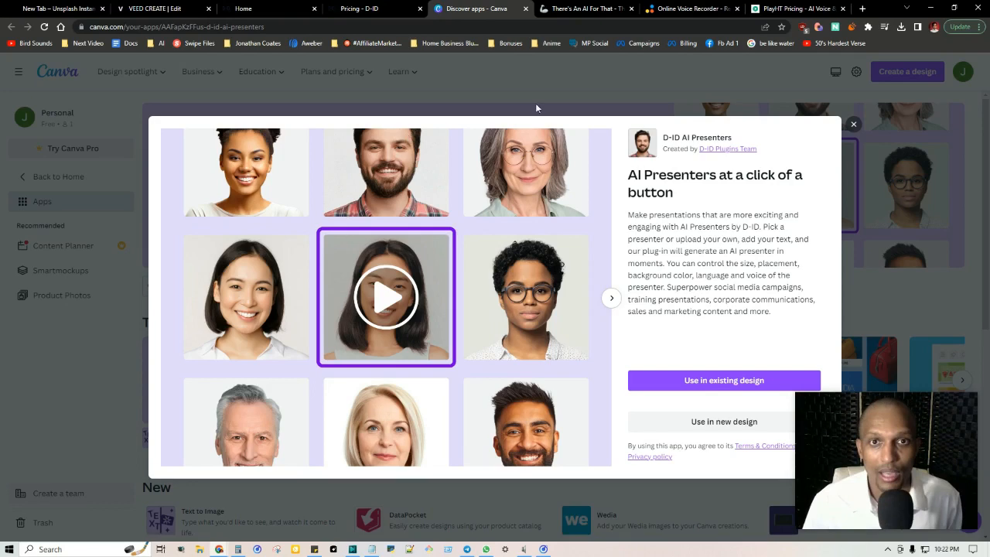
Switch to the VEED CREATE | Edit tab with the talking-head recording
click(158, 8)
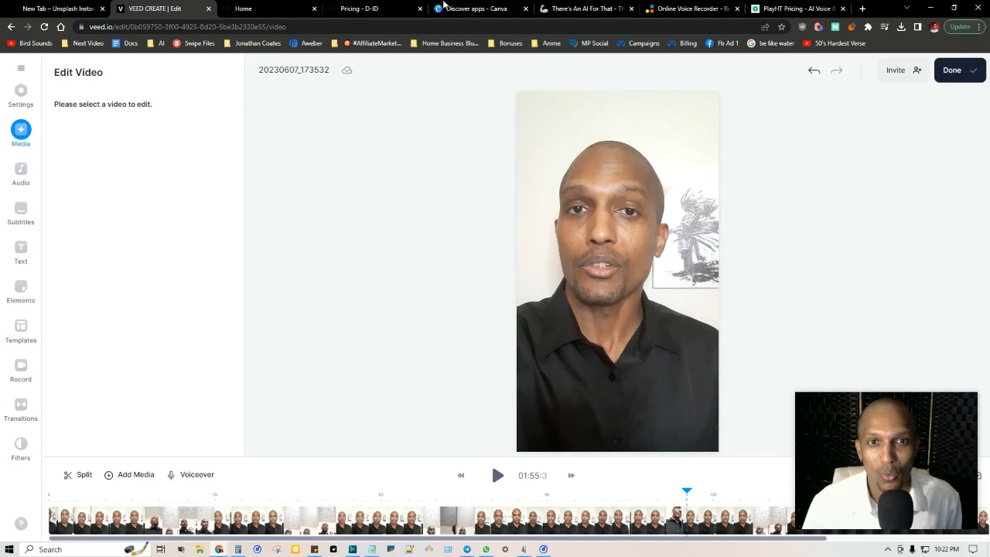
Switch to the D-ID Studio Home tab showing the Welcome to D-ID video
click(473, 8)
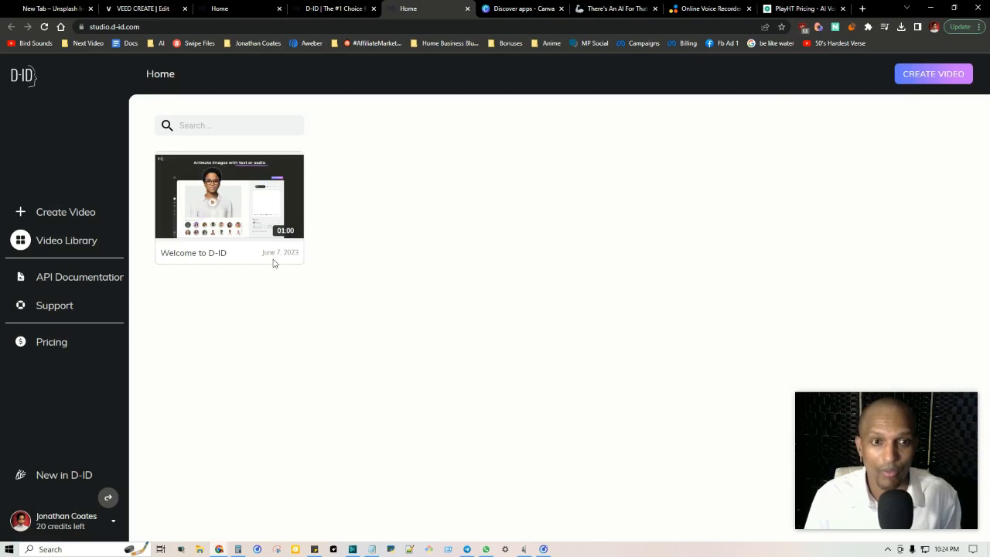
mouse_move(229, 305)
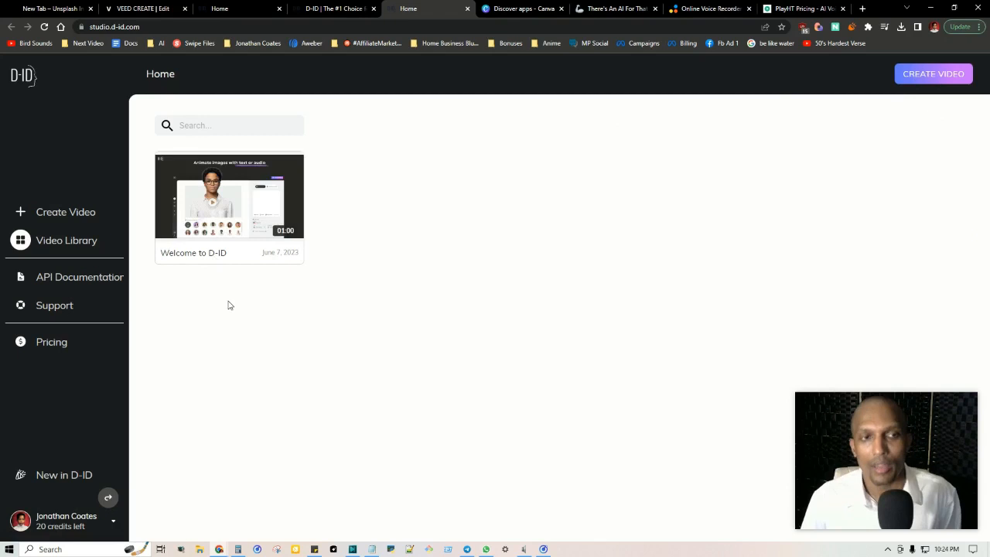
Revisit Canva's D-ID AI Presenters app, then the There's An AI For That directory
click(522, 8)
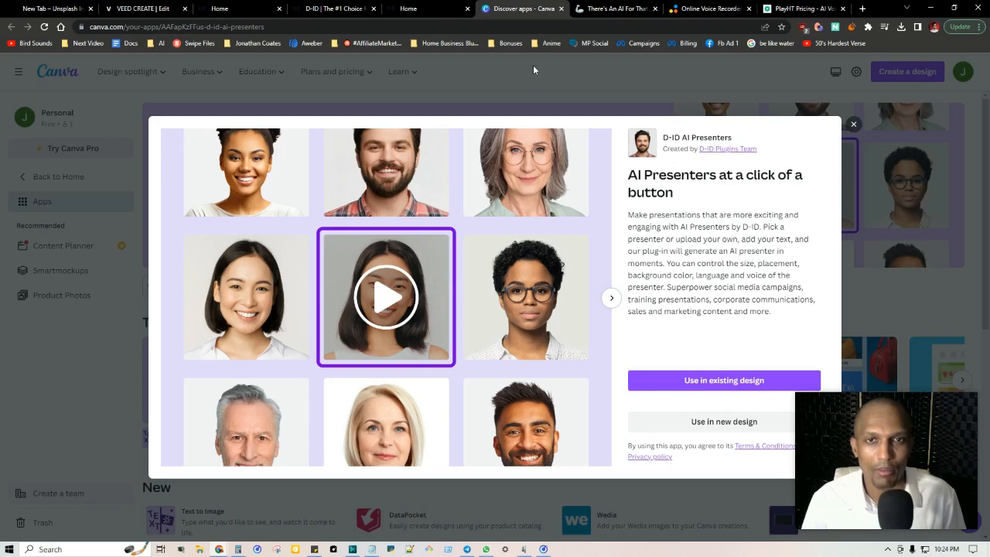
mouse_move(589, 60)
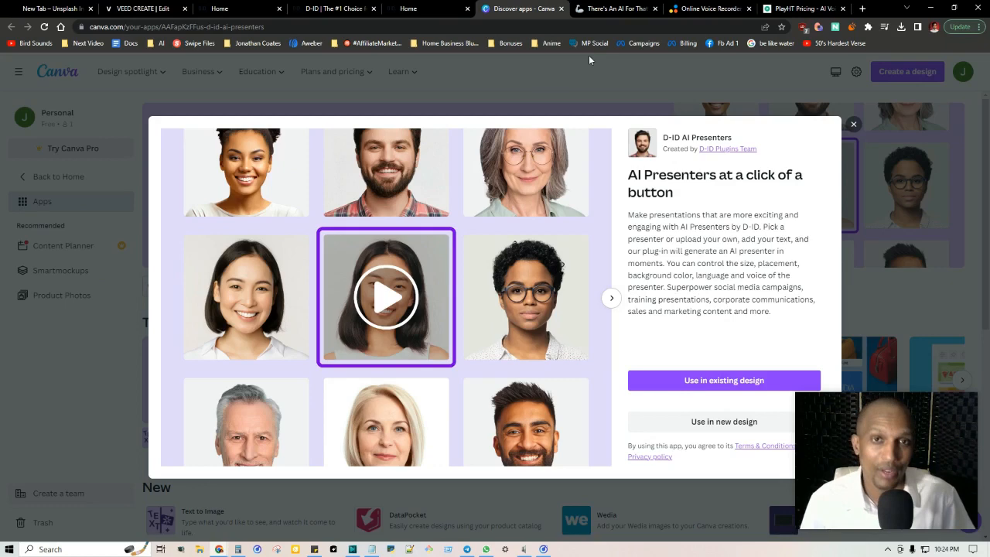
click(615, 9)
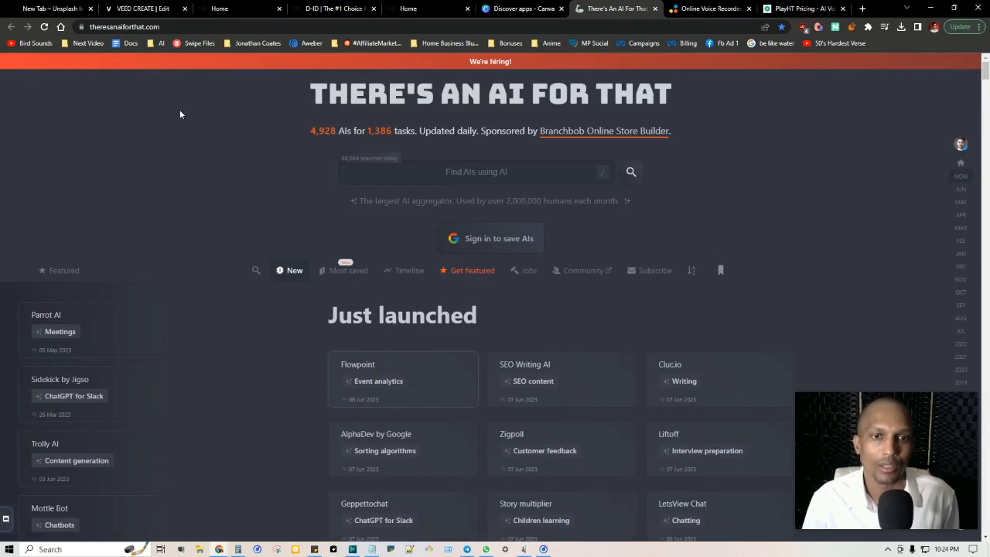
Switch to the 123apps Online Voice Recorder tab
click(708, 8)
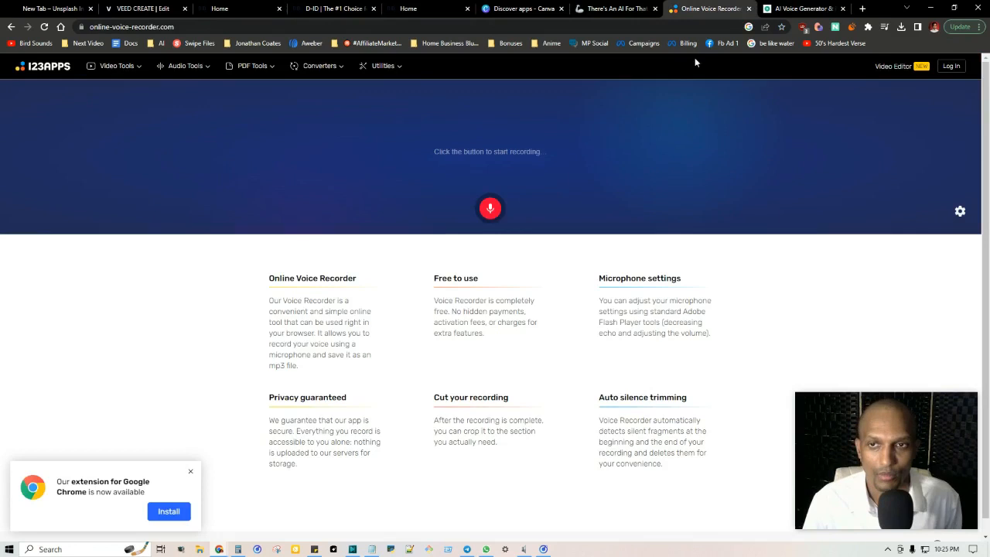
Pass through the PlayHT and New Tab pages to reach D-ID's Digital People homepage
click(803, 9)
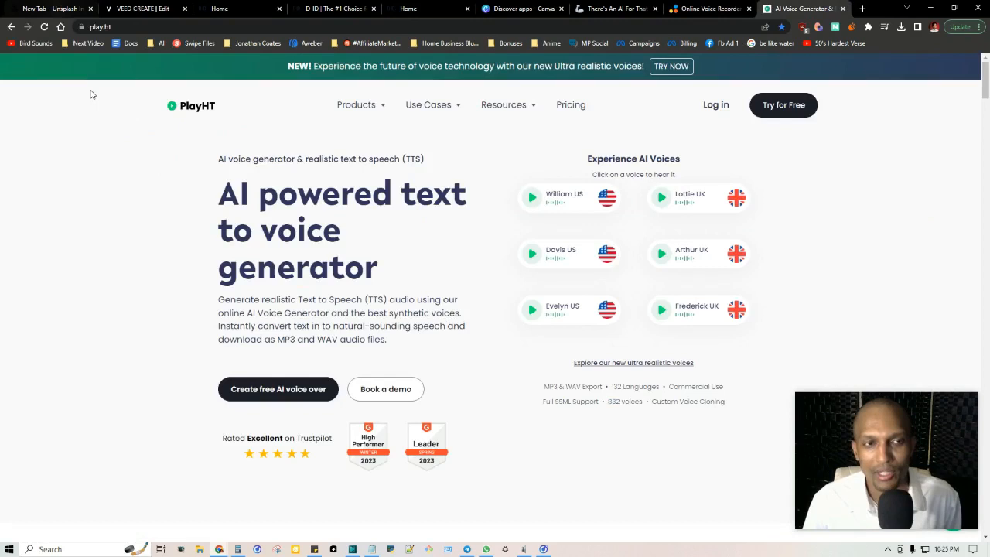
click(47, 9)
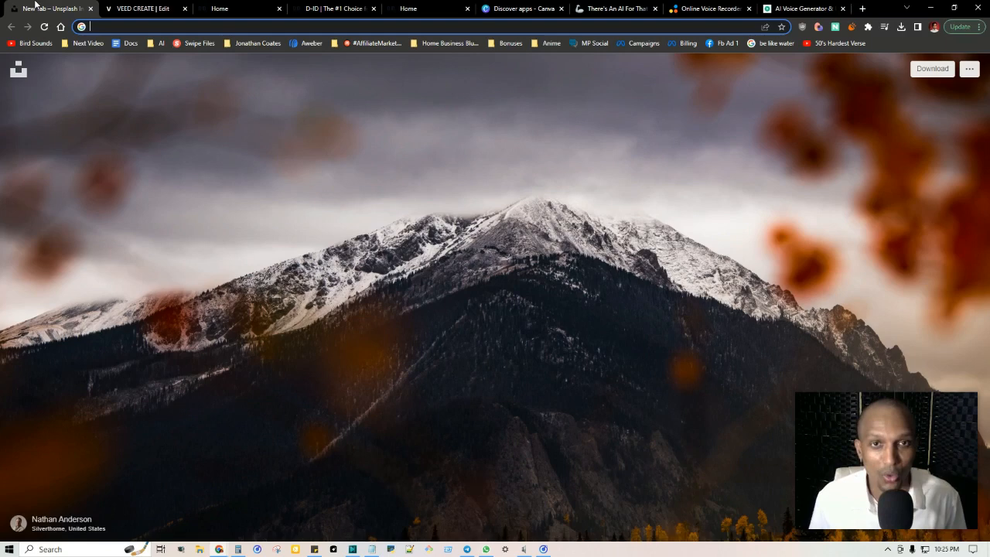
click(333, 9)
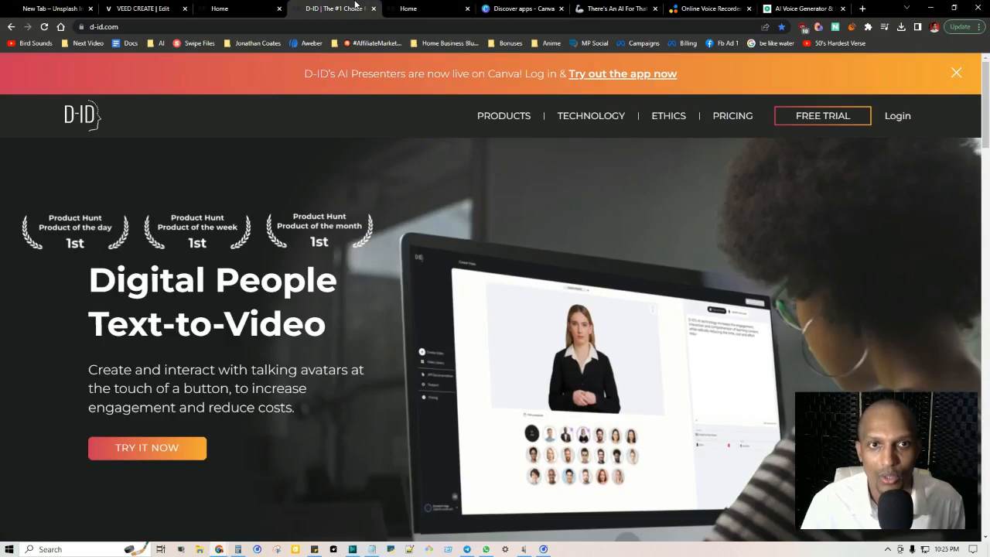